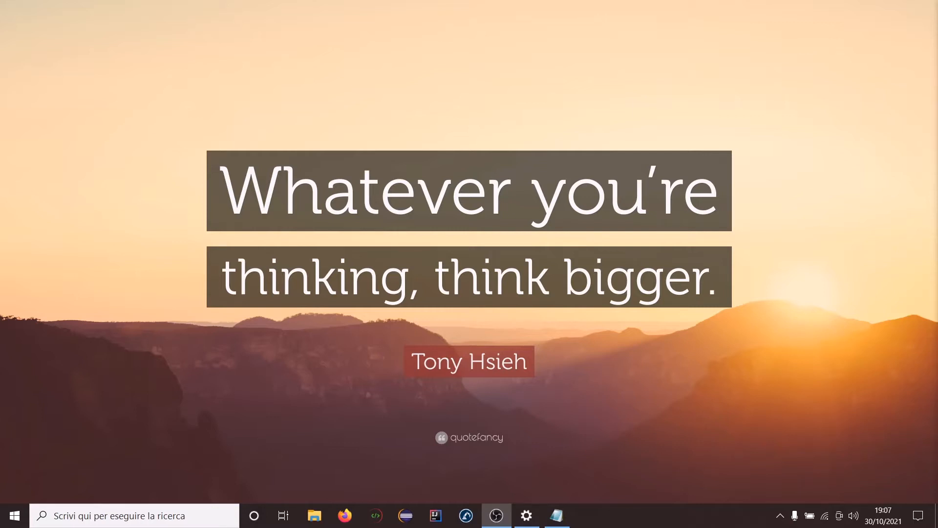
mouse_move(682, 496)
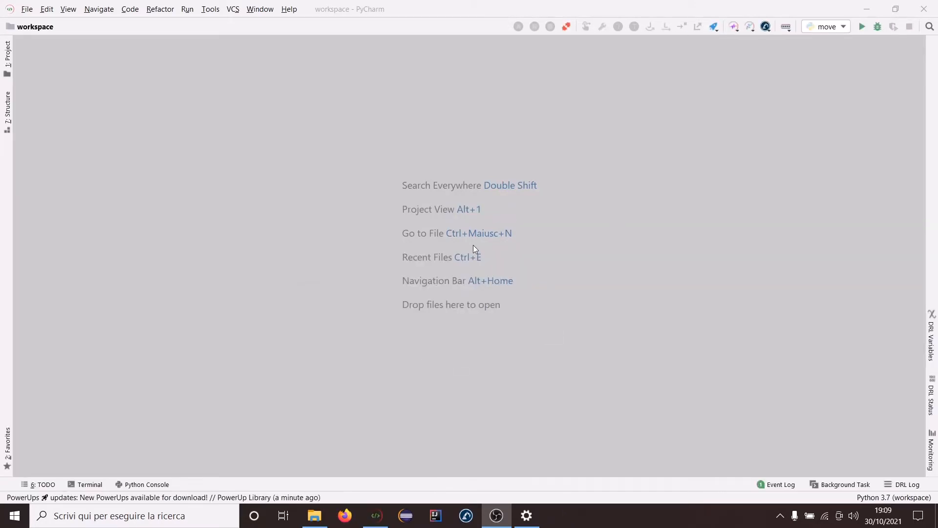
mouse_move(471, 244)
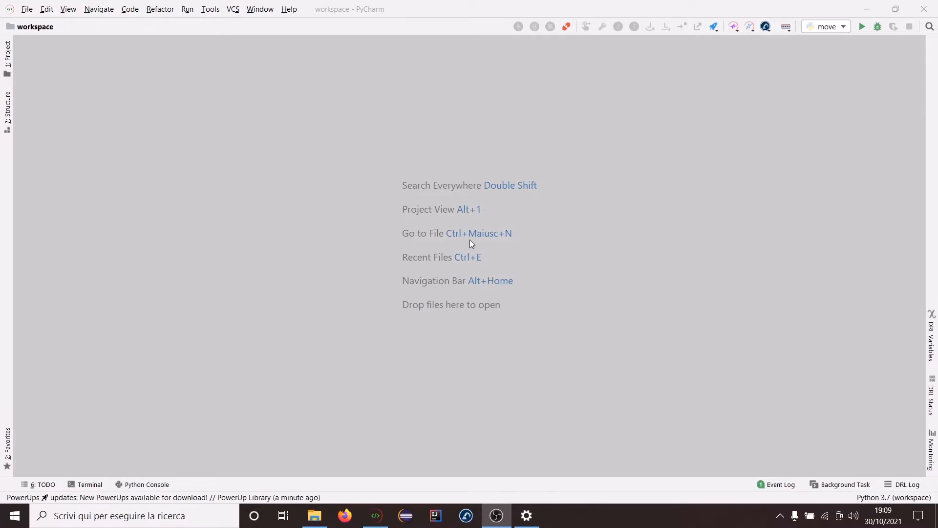
mouse_move(634, 74)
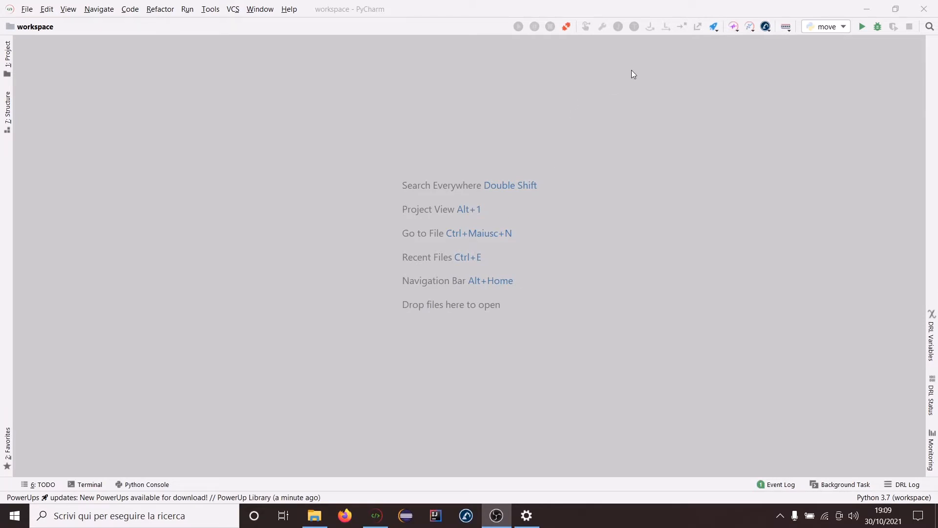
mouse_move(725, 55)
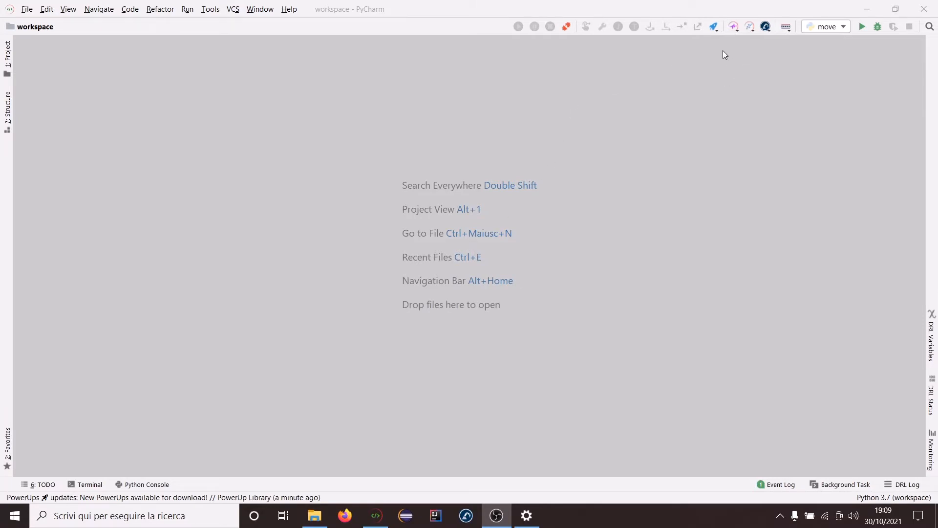
mouse_move(714, 26)
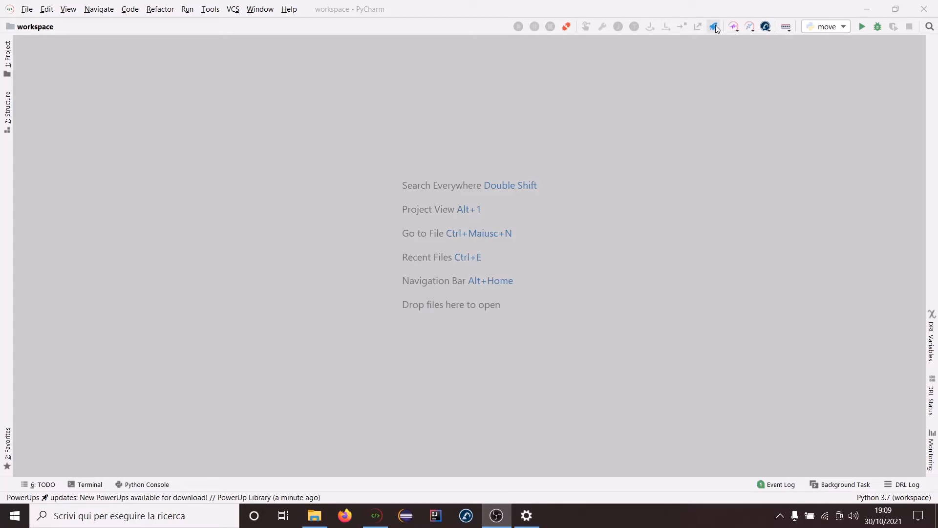
mouse_move(714, 26)
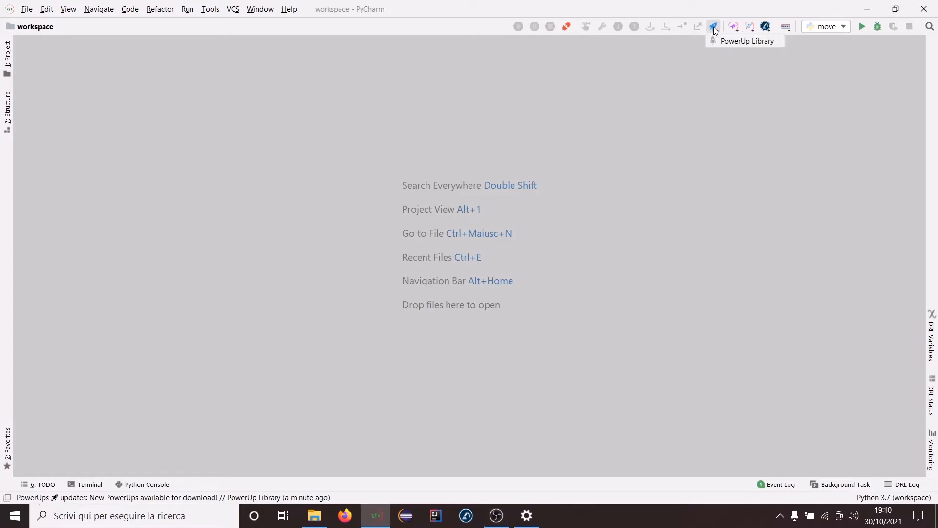
mouse_move(744, 46)
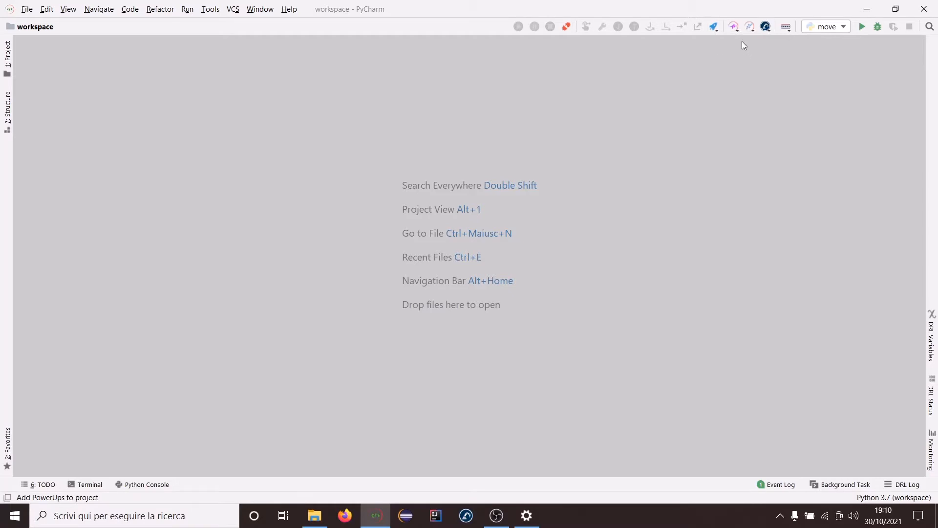
Update the PowerUp Library so Recordbot 1.0.0 is added to it.
click(57, 498)
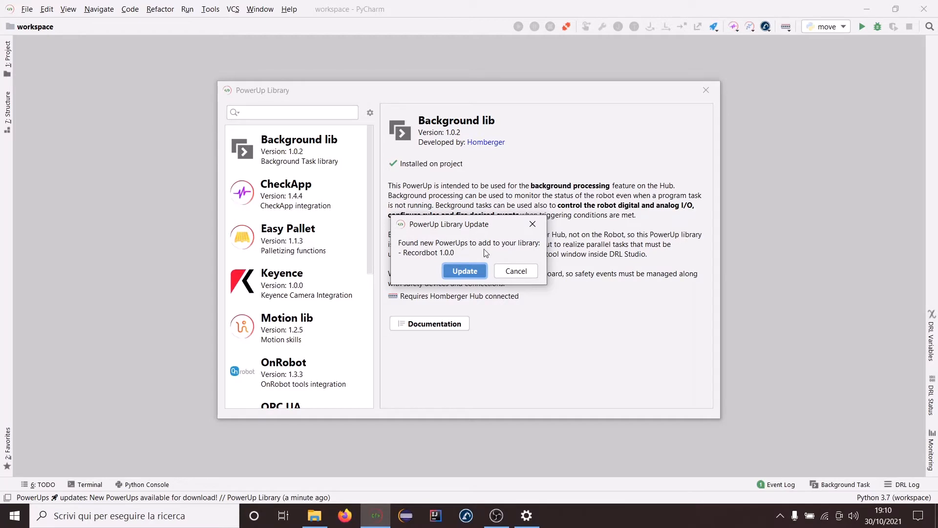
mouse_move(431, 263)
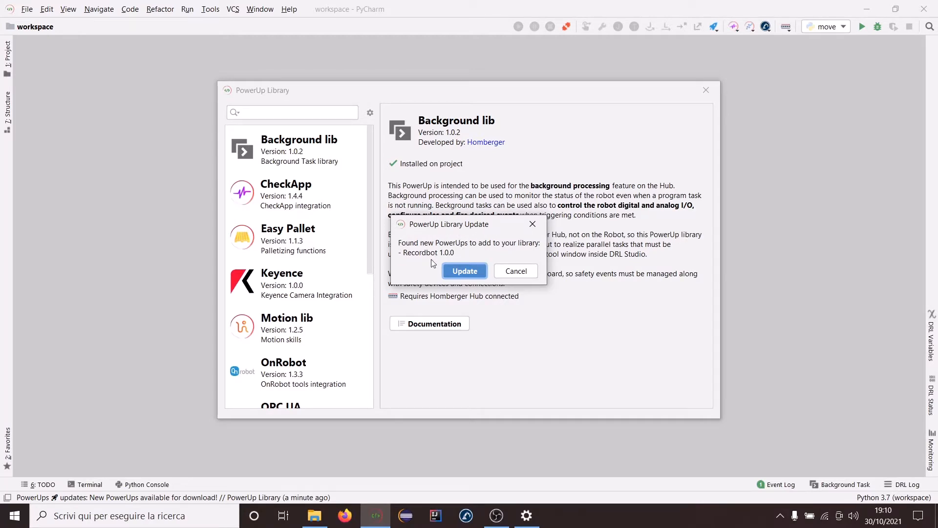
mouse_move(488, 276)
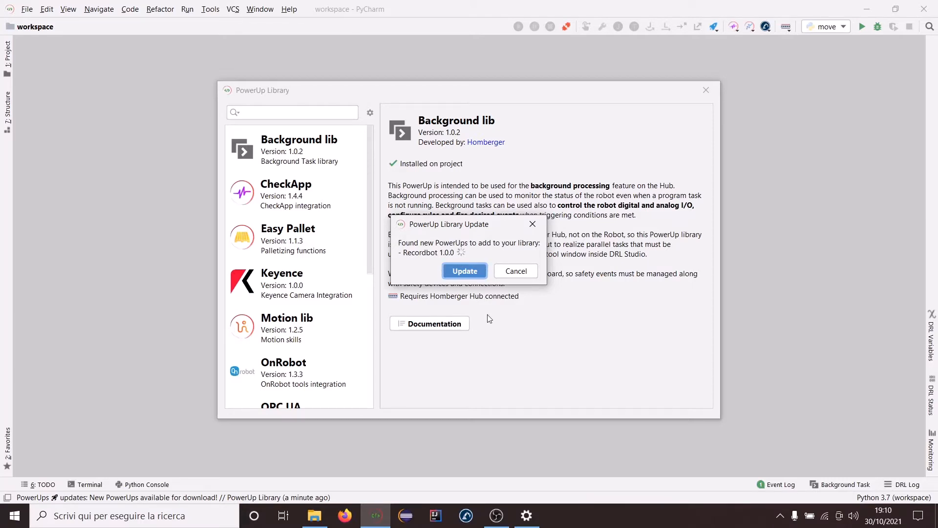
click(515, 271)
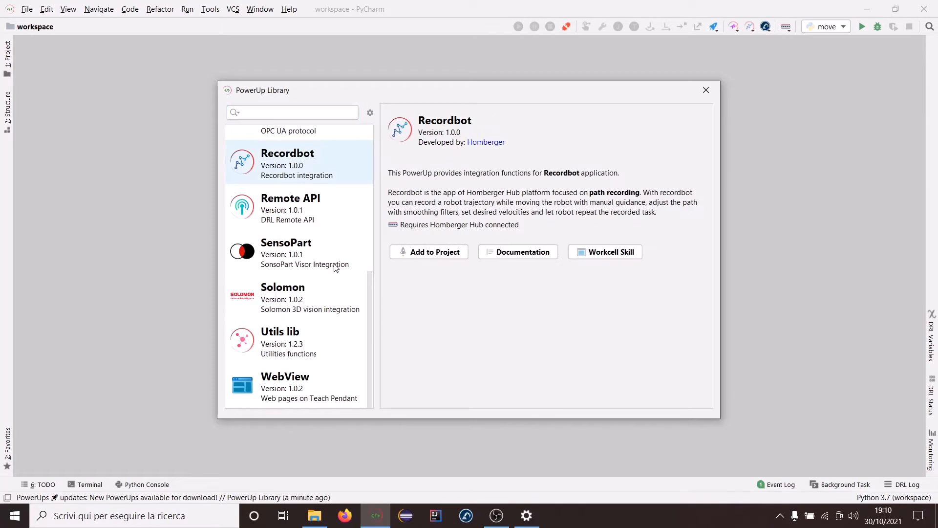
mouse_move(706, 90)
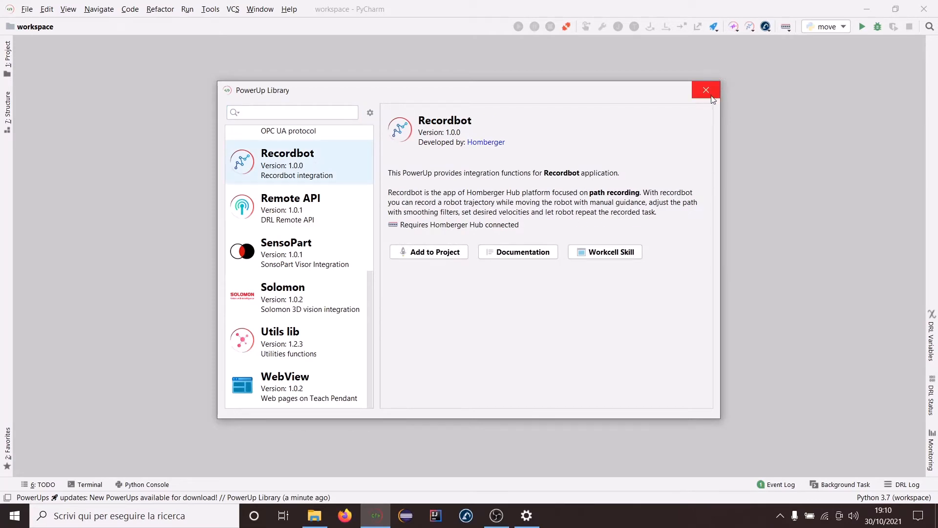
Close the library and connect the PC to the HOMBERGER-HUB-NETWORK Wi-Fi.
click(705, 90)
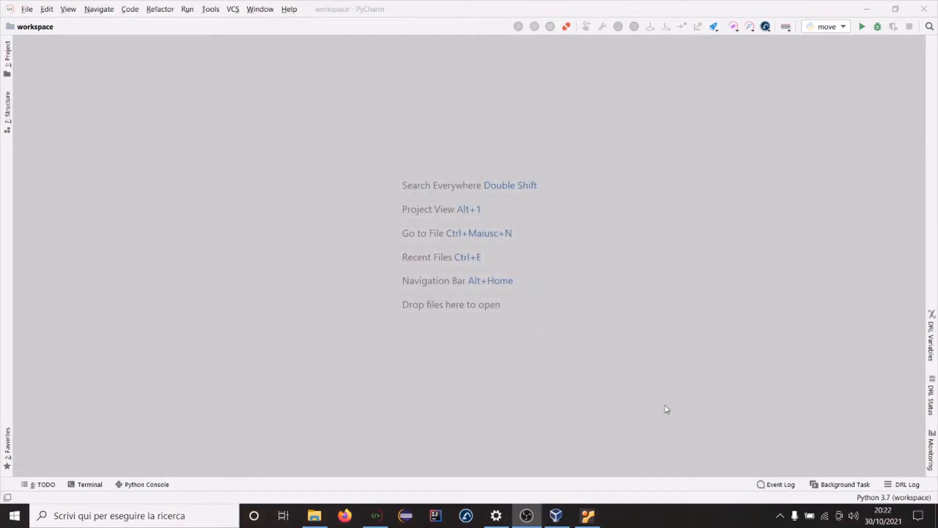
mouse_move(721, 408)
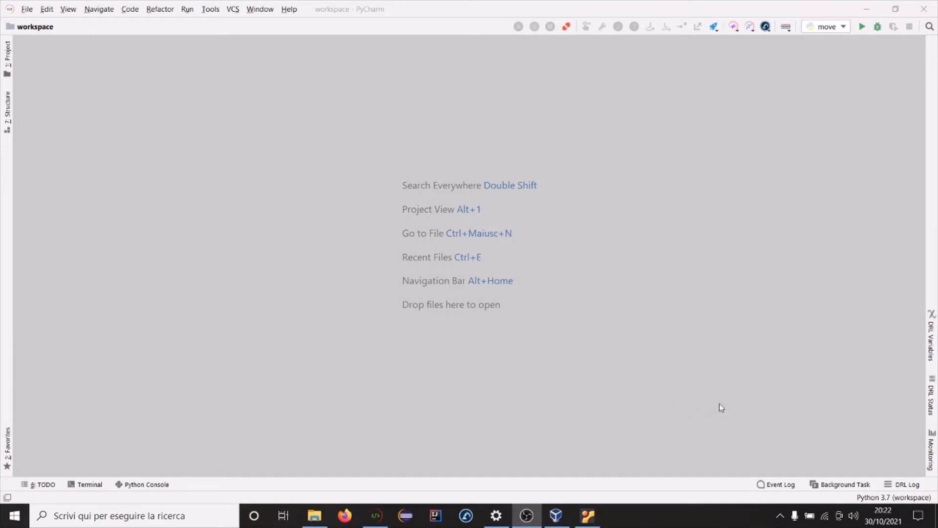
click(919, 515)
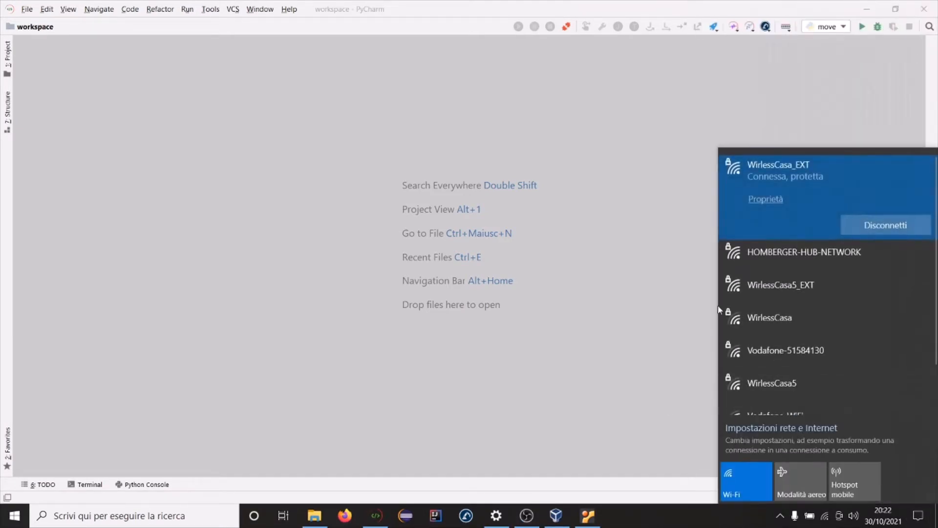
mouse_move(874, 265)
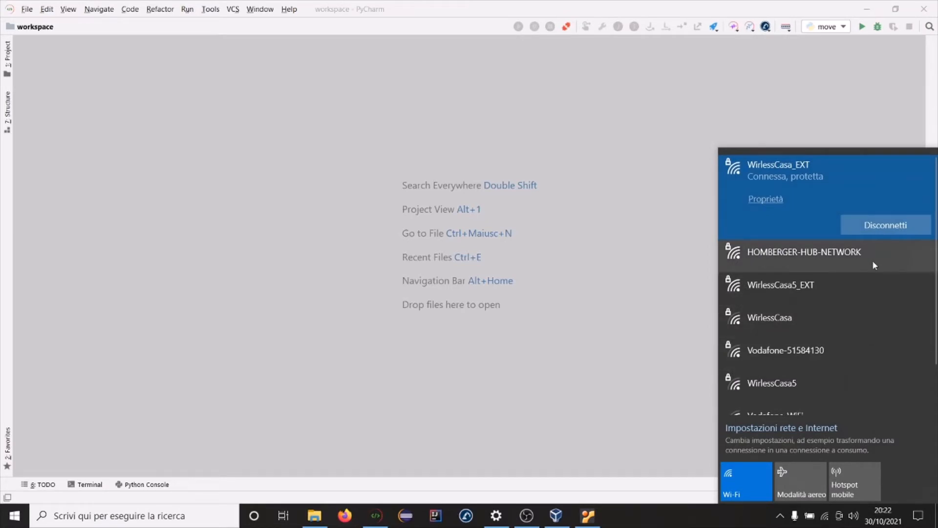
click(803, 251)
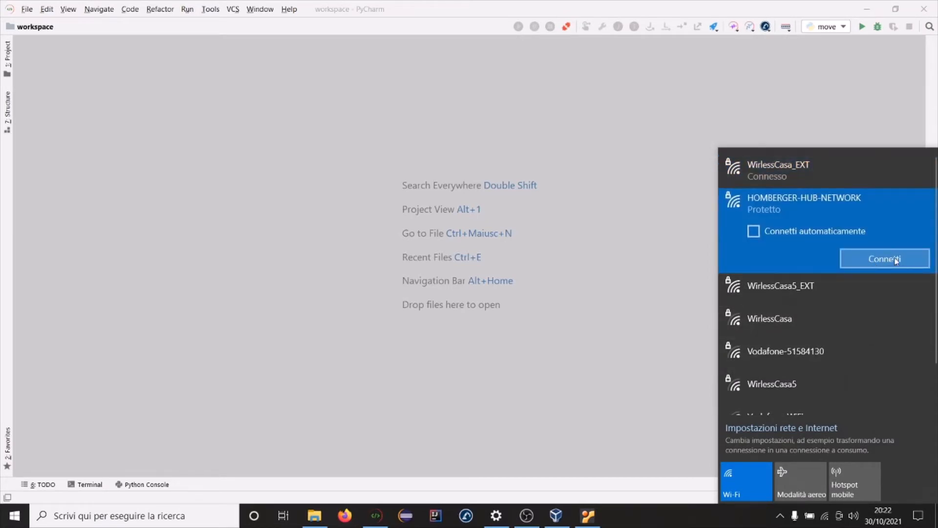
click(884, 258)
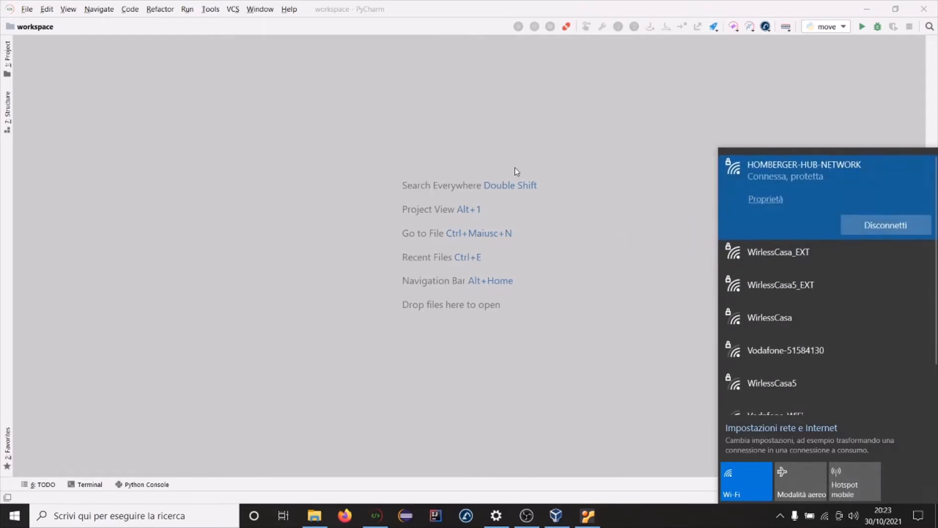
Bring up Robot Connection with robot 192.168.1.67 and Hub 192.168.1.215.
click(566, 27)
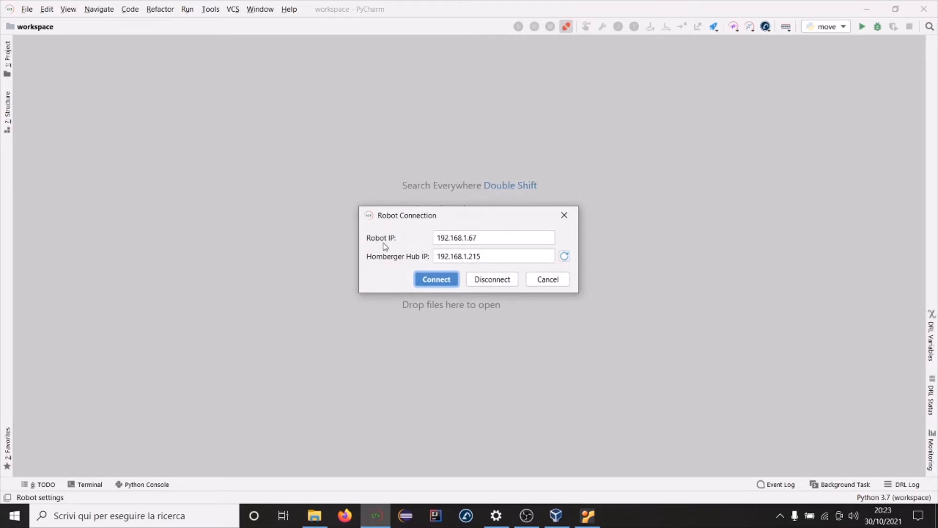
mouse_move(342, 266)
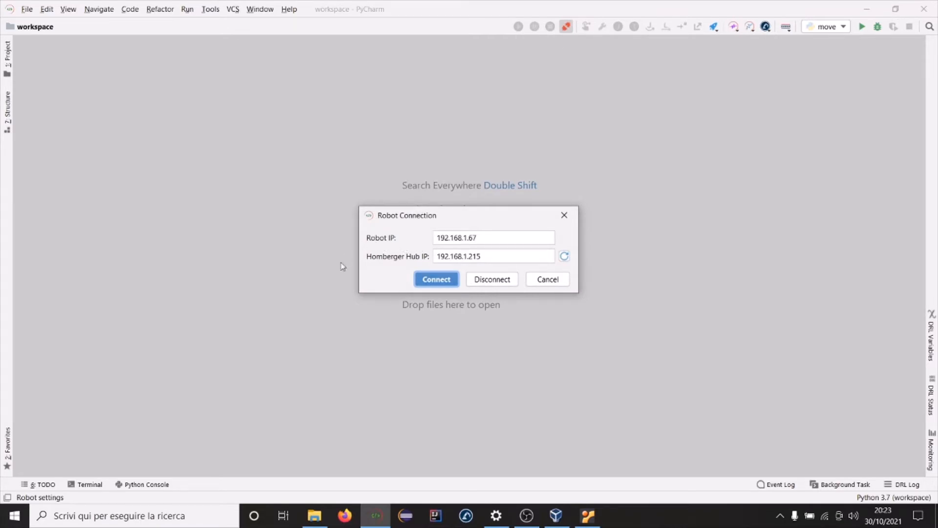
mouse_move(487, 269)
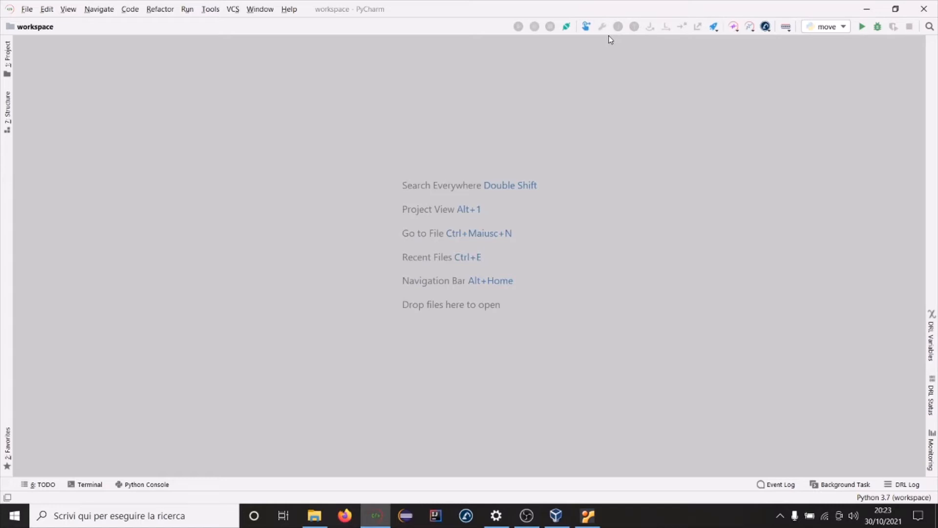
mouse_move(597, 49)
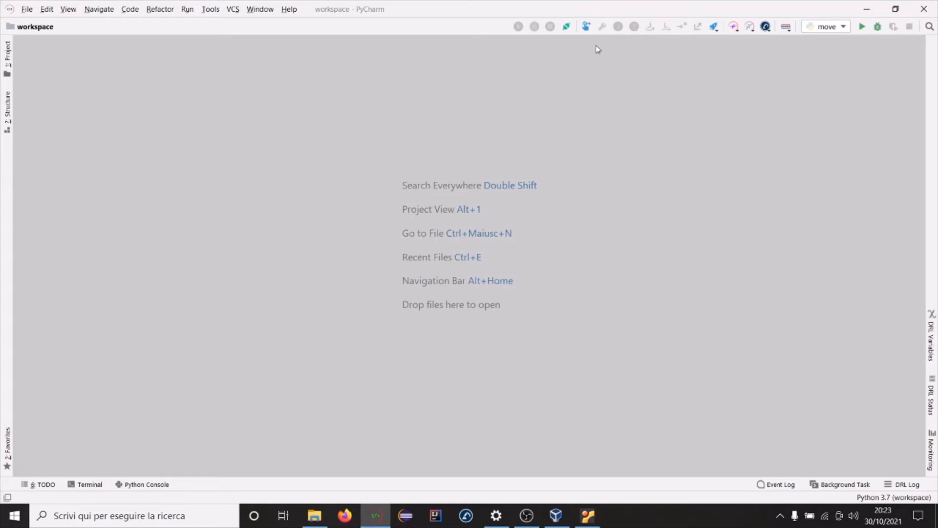